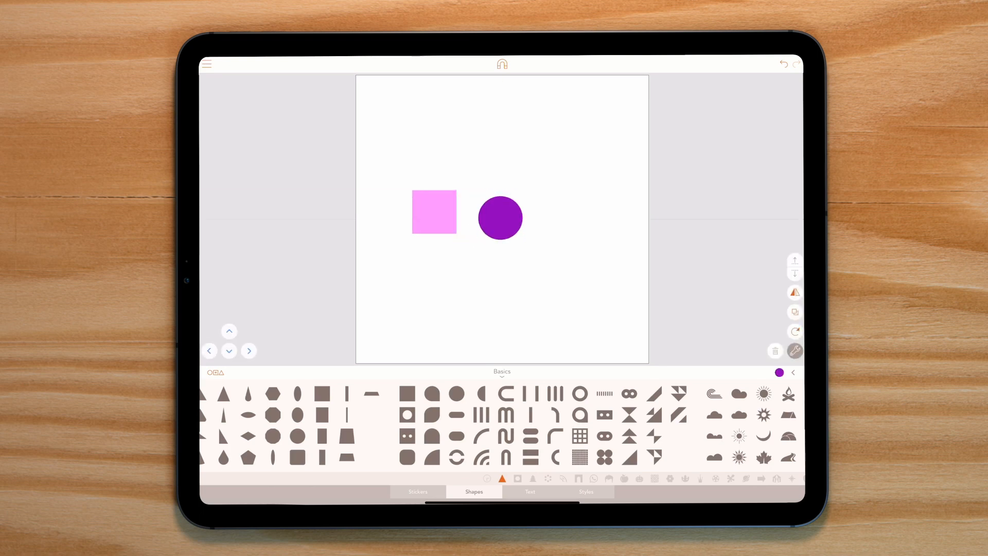
Step: Add a dark purple quarter-circle beside the square and circle, then bring up the file menu
{"action": "left_click", "coordinate": [500, 217]}
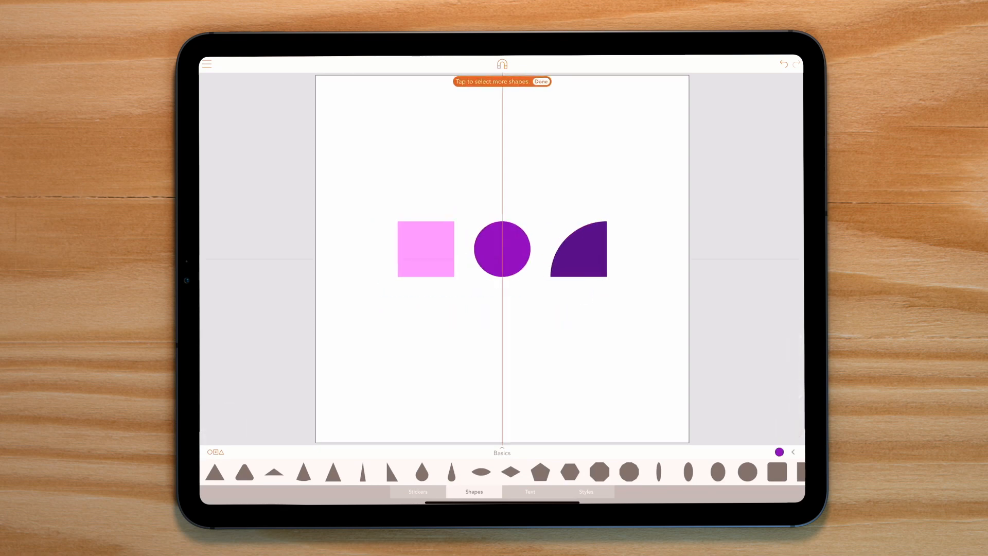
{"action": "left_click", "coordinate": [540, 81]}
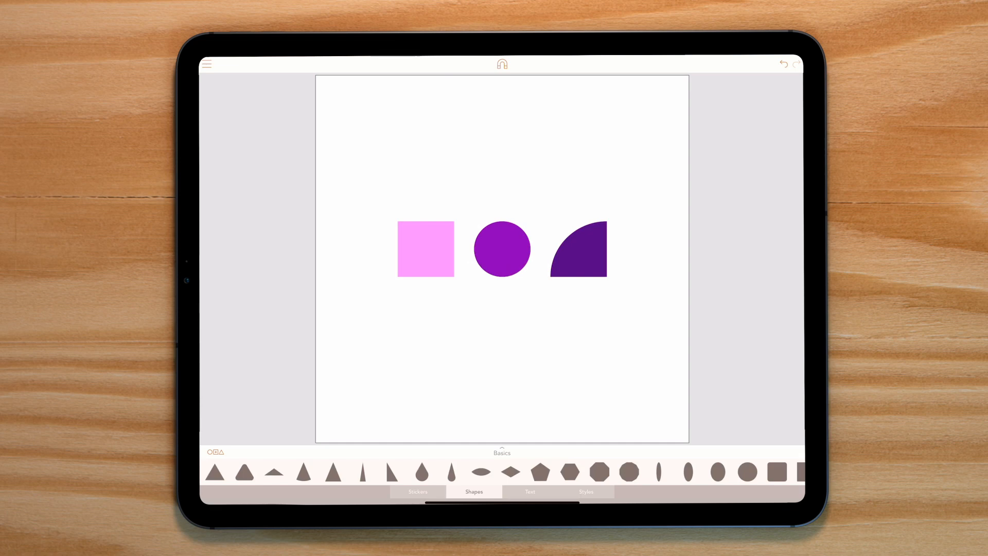
{"action": "left_click", "coordinate": [206, 63]}
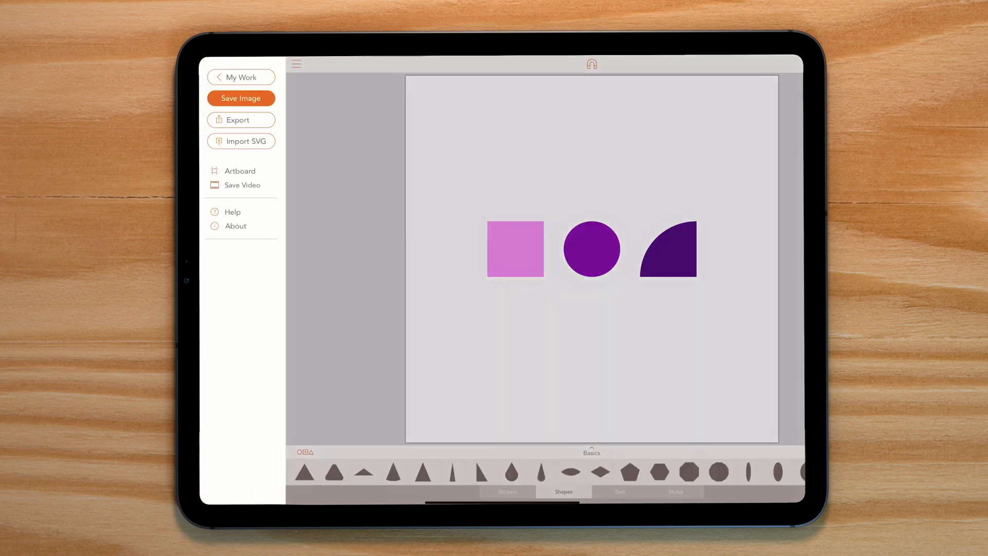
Step: Preview the Fade and Pop transitions in the Save Video options and close them
{"action": "left_click", "coordinate": [242, 184]}
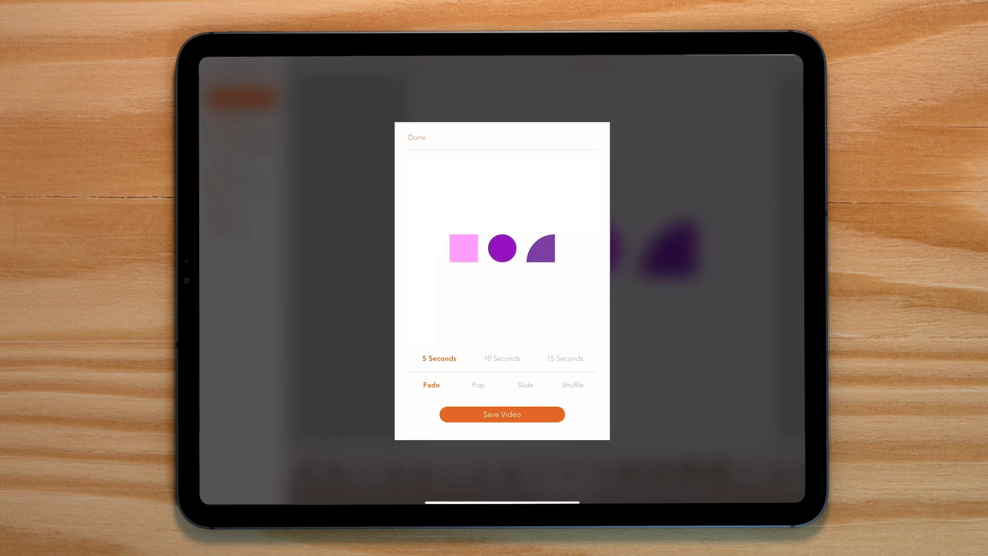
{"action": "left_click", "coordinate": [479, 384]}
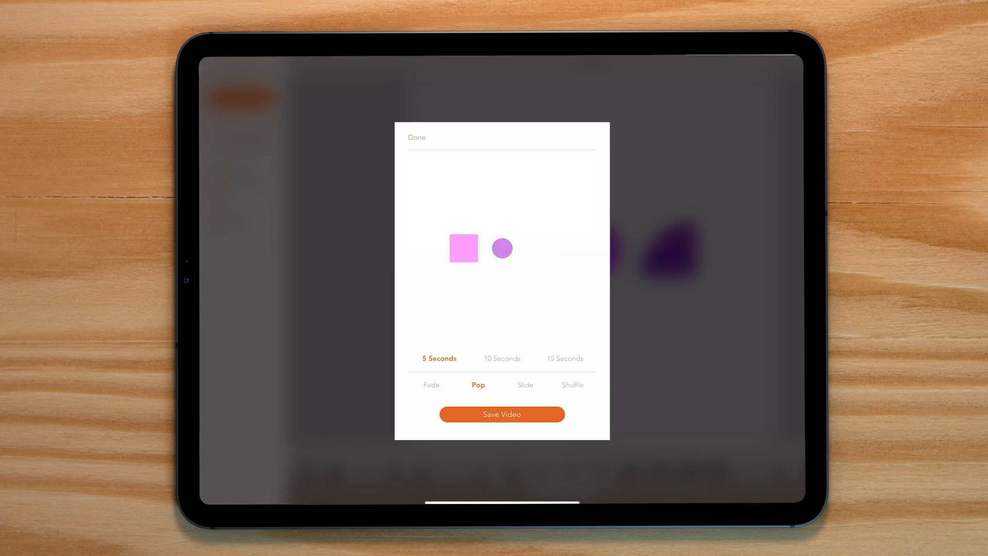
{"action": "left_click", "coordinate": [416, 137]}
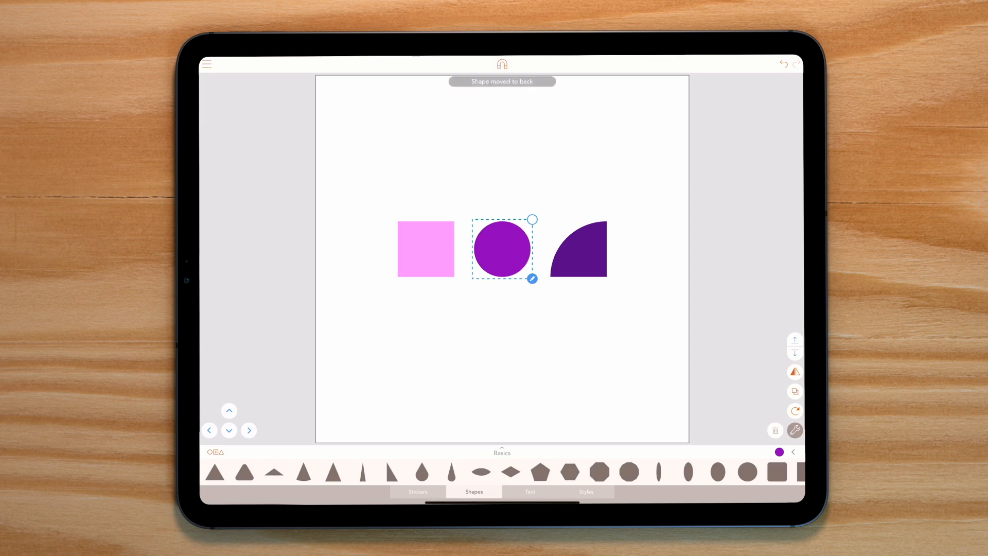
{"action": "left_click", "coordinate": [207, 64]}
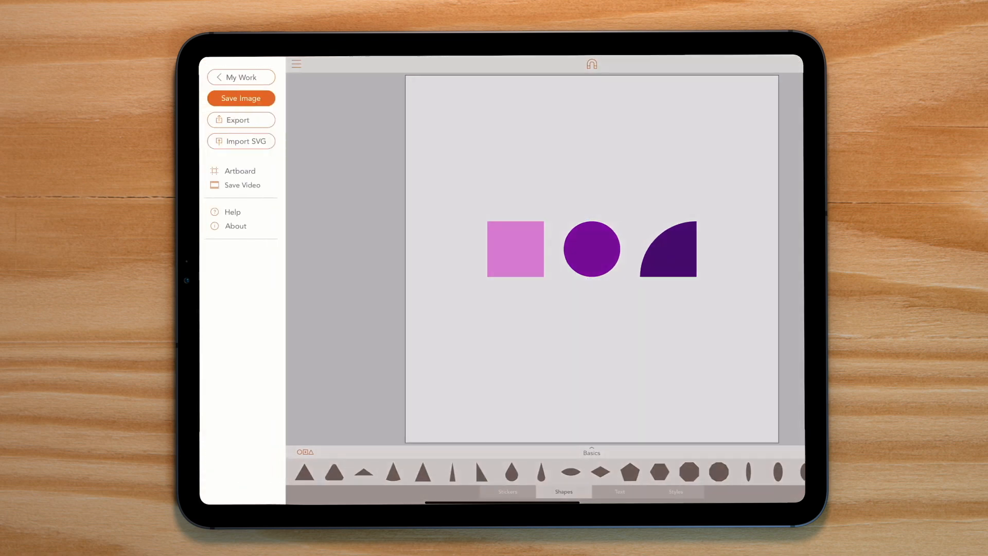
{"action": "left_click", "coordinate": [242, 185]}
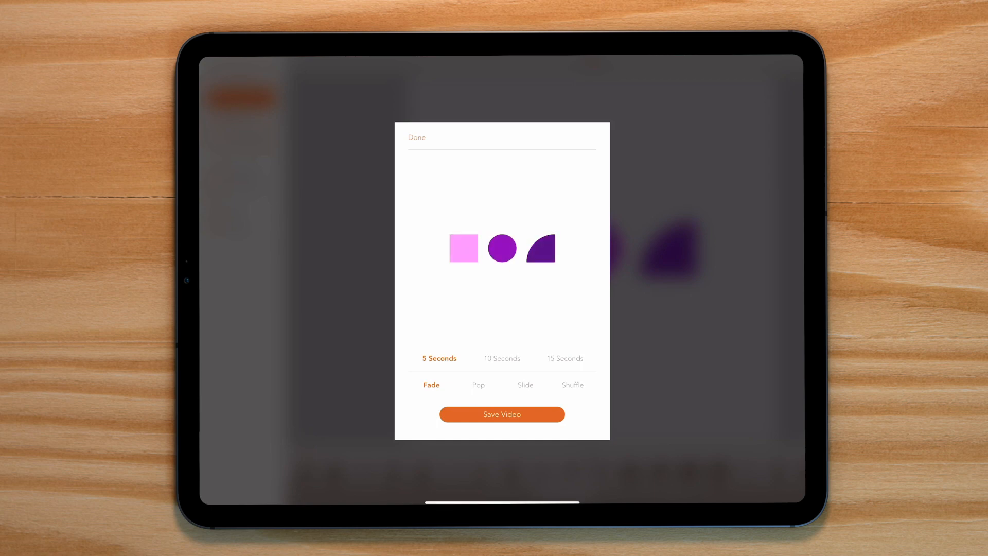
{"action": "left_click", "coordinate": [417, 137]}
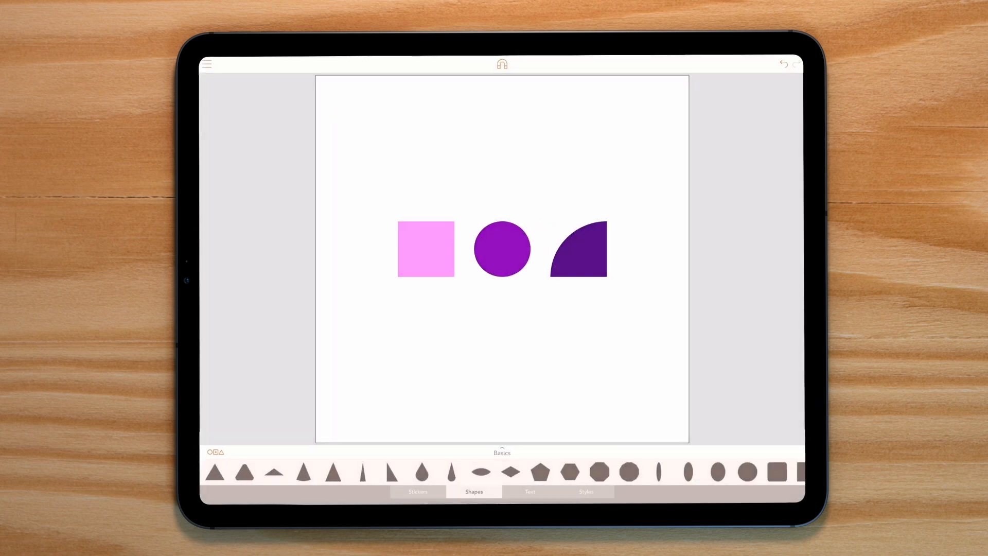
Step: Build the pixel-grid scene with water row, lily pad rows and outlined frog, reopening Save Video once more
{"action": "left_click", "coordinate": [576, 249]}
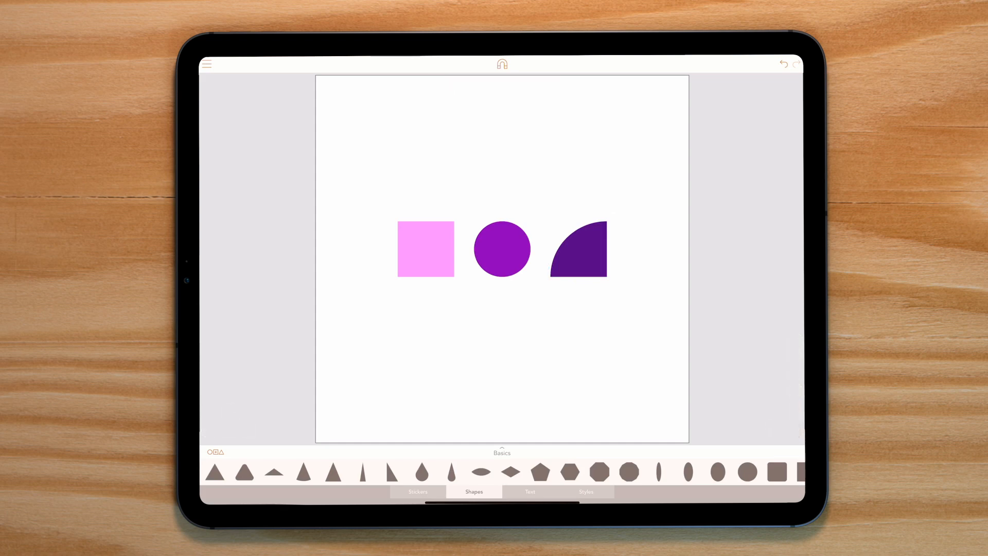
{"action": "left_click", "coordinate": [207, 64]}
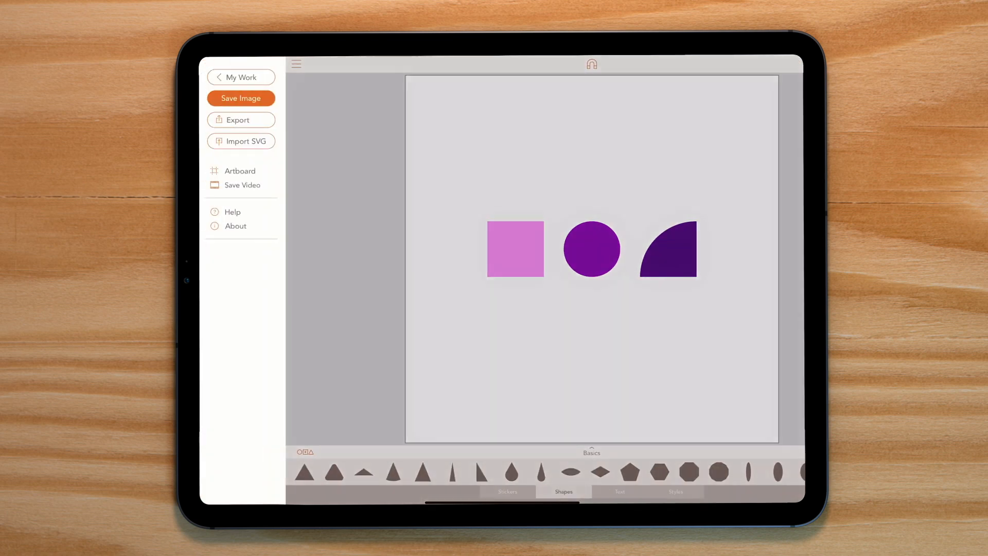
{"action": "left_click", "coordinate": [242, 184]}
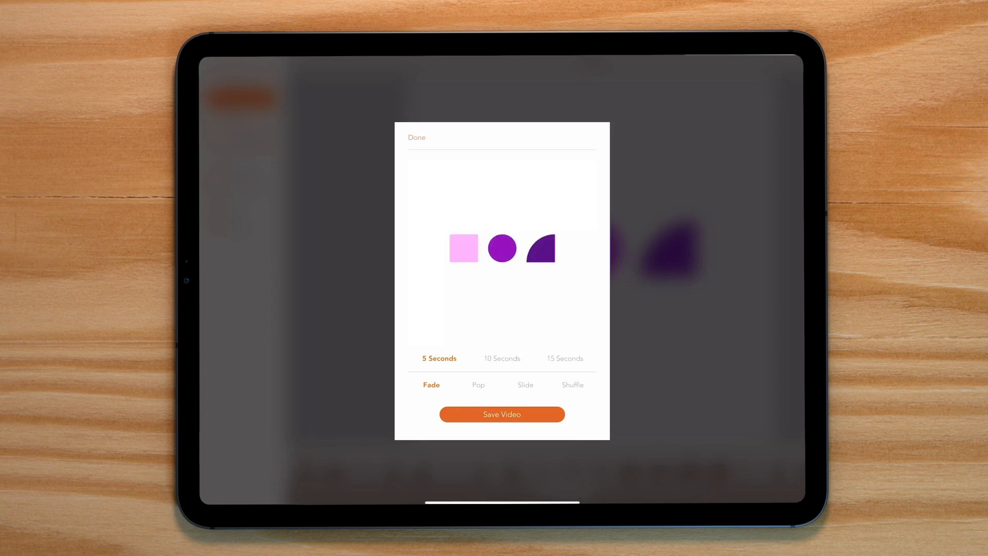
{"action": "left_click", "coordinate": [416, 137]}
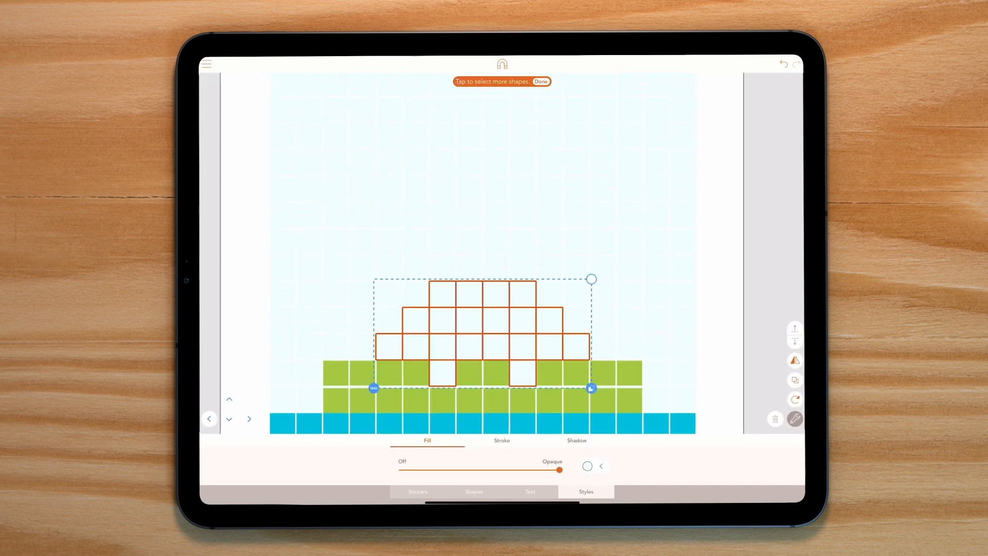
Step: Fill the frog body dark green and view the Export PNG choices before adding eye and mouth bars
{"action": "left_click", "coordinate": [587, 465]}
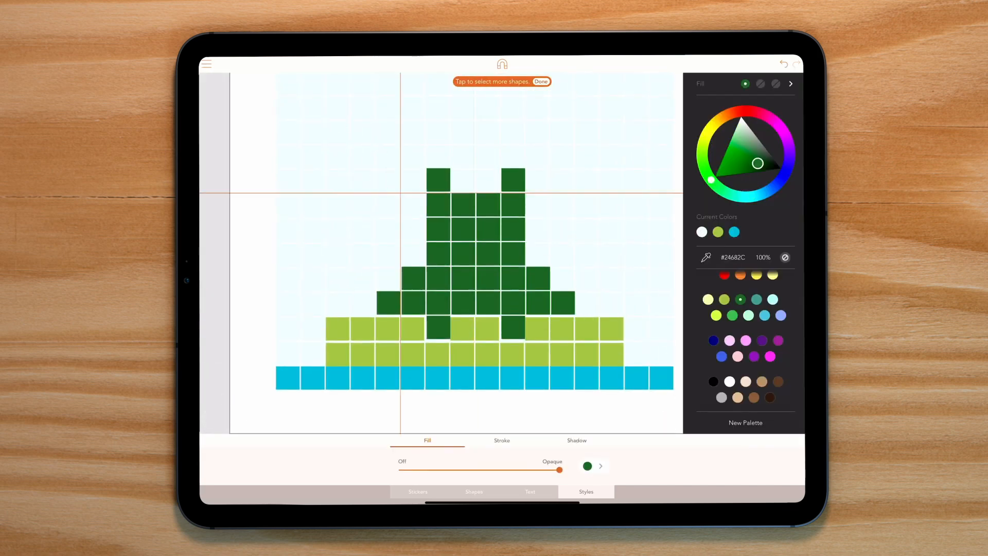
{"action": "left_click", "coordinate": [205, 64]}
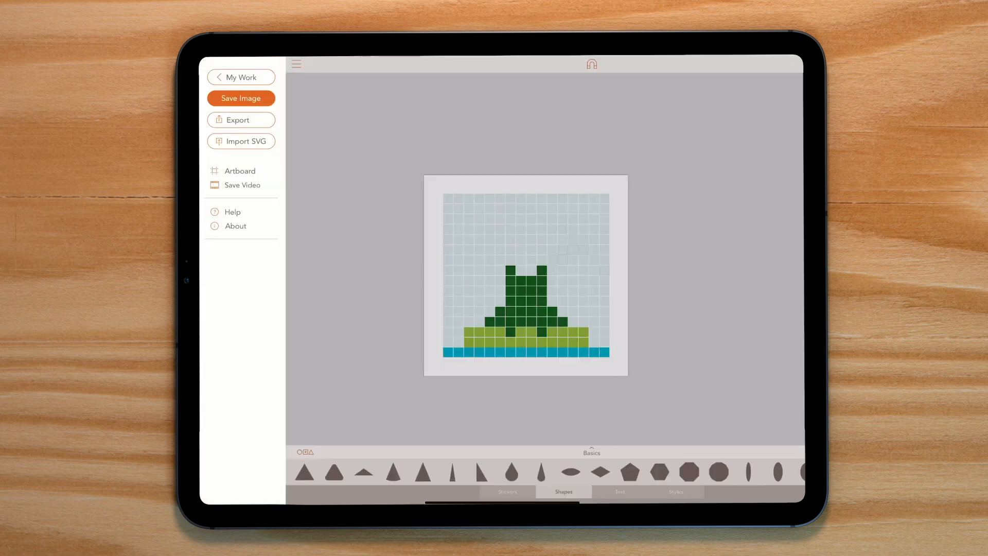
{"action": "left_click", "coordinate": [240, 120]}
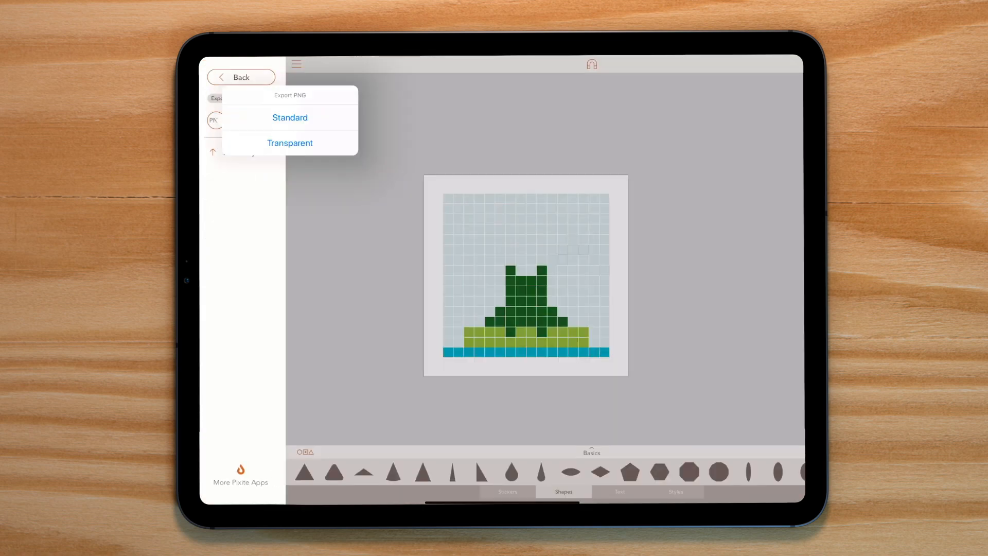
{"action": "left_click", "coordinate": [289, 117]}
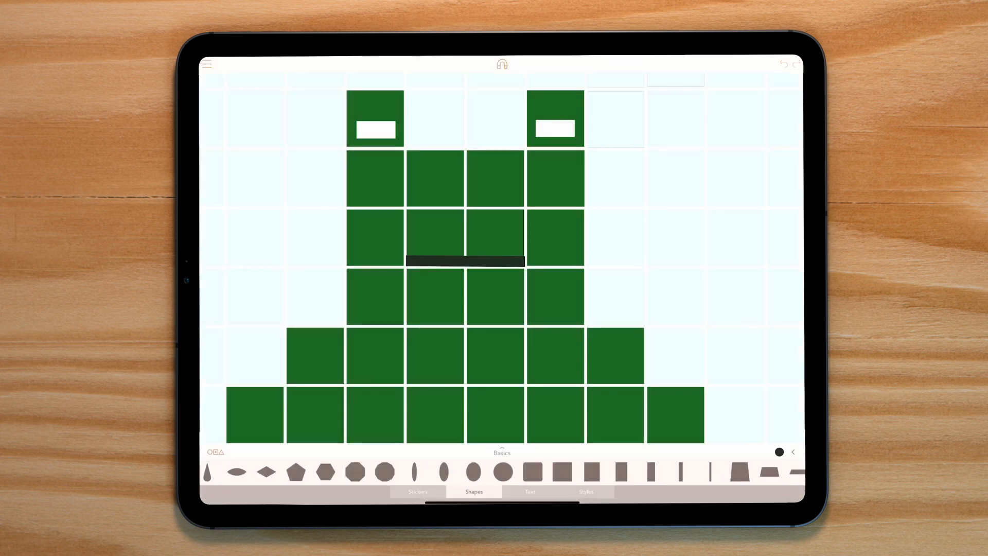
Step: Enlarge the frog's mouth bar into an open dark block and adjust its fill colour
{"action": "left_click", "coordinate": [465, 261]}
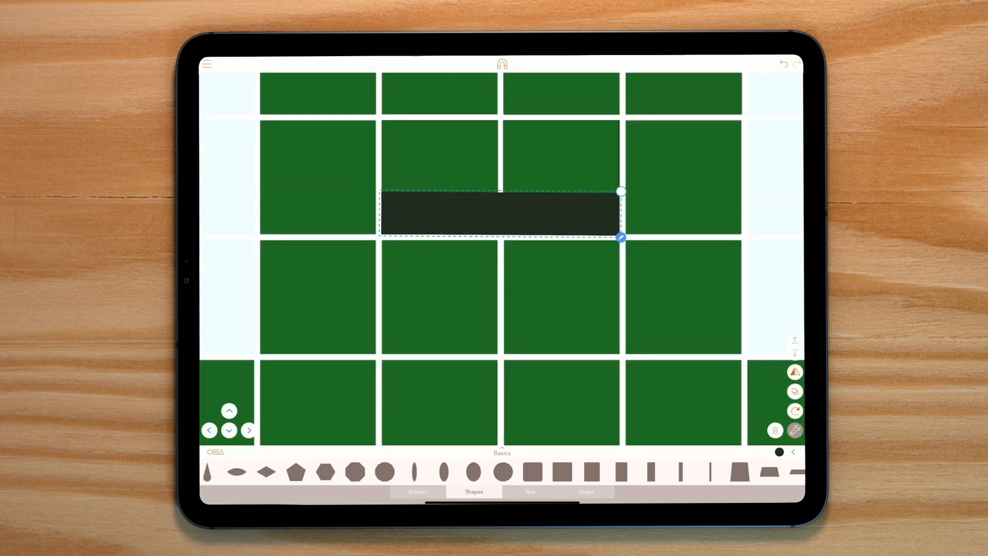
{"action": "left_click", "coordinate": [795, 392]}
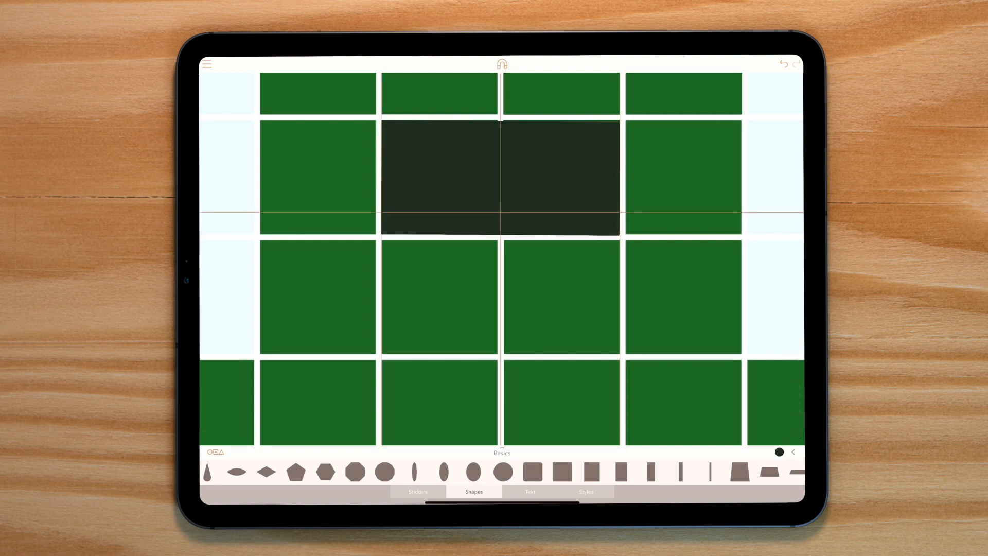
{"action": "left_click", "coordinate": [778, 452]}
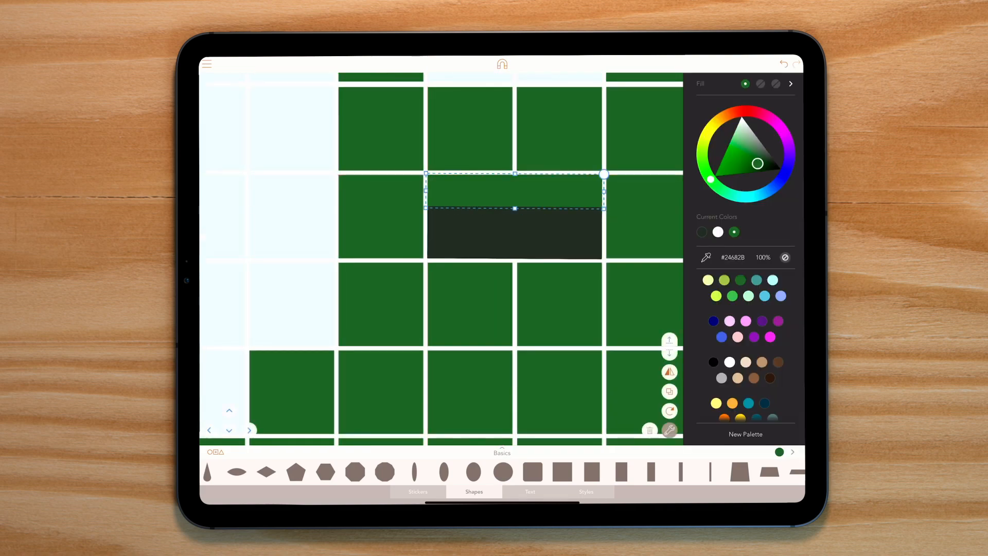
{"action": "left_click", "coordinate": [669, 391]}
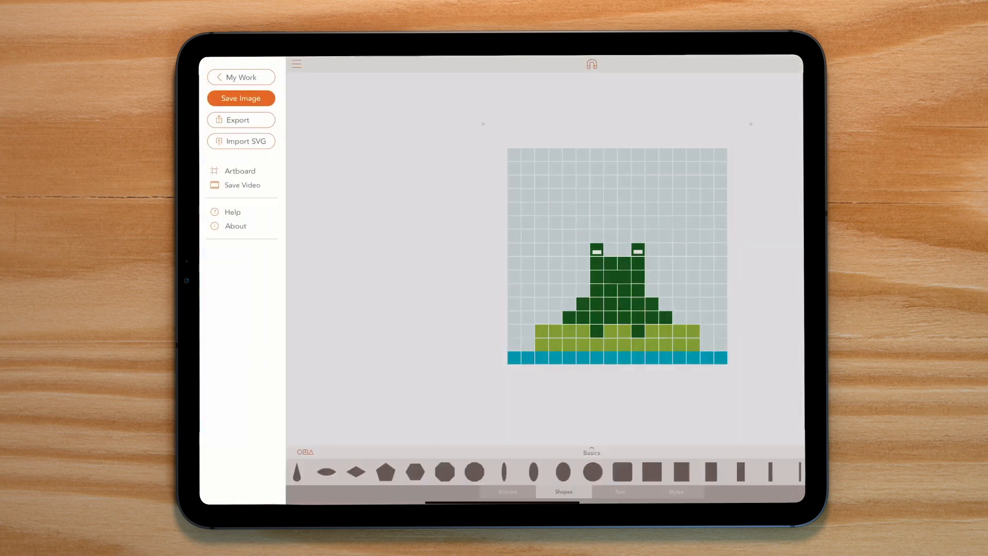
Step: Close the menu and add a small black (#000000) square fly right of the frog's head
{"action": "left_click", "coordinate": [241, 99]}
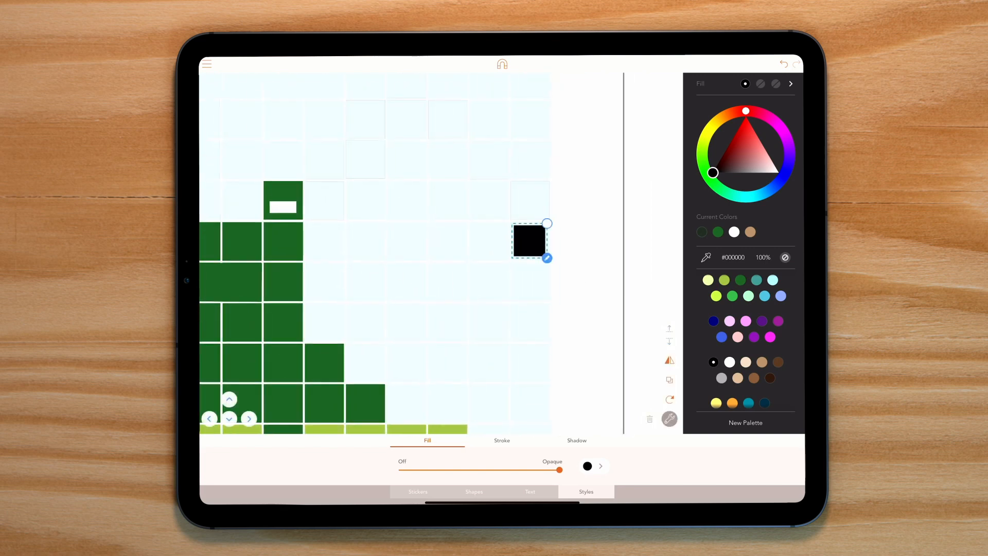
Step: Place the black fly square up and right of the frog's head at 0° rotation
{"action": "left_click", "coordinate": [669, 380]}
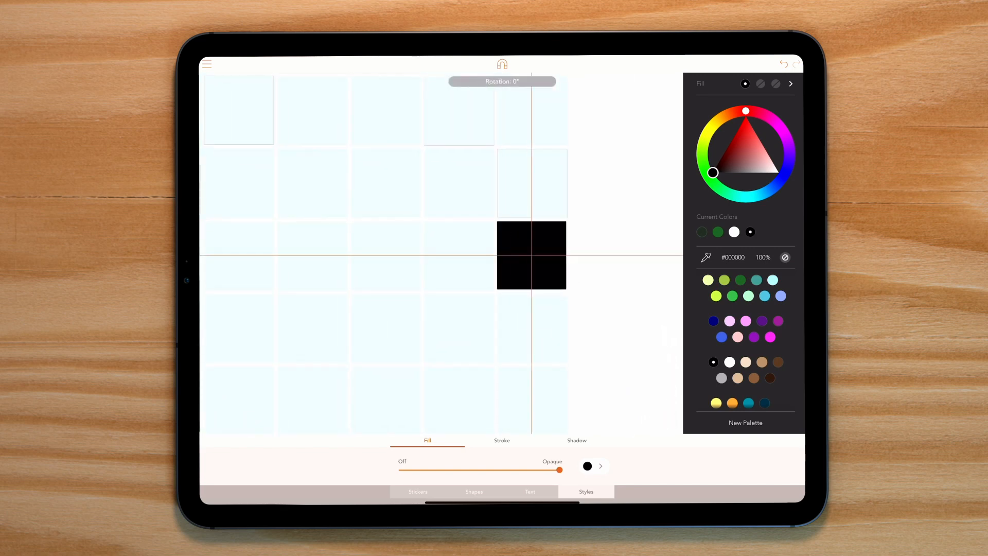
{"action": "left_click", "coordinate": [530, 255]}
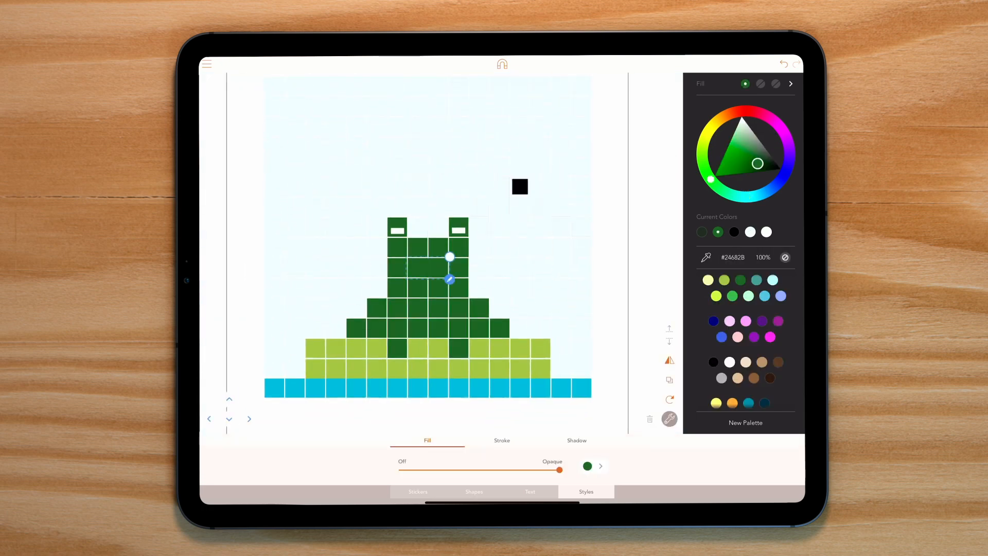
Step: Bring the green body pixel to the front and start Save Video for the frog scene
{"action": "left_click", "coordinate": [712, 362]}
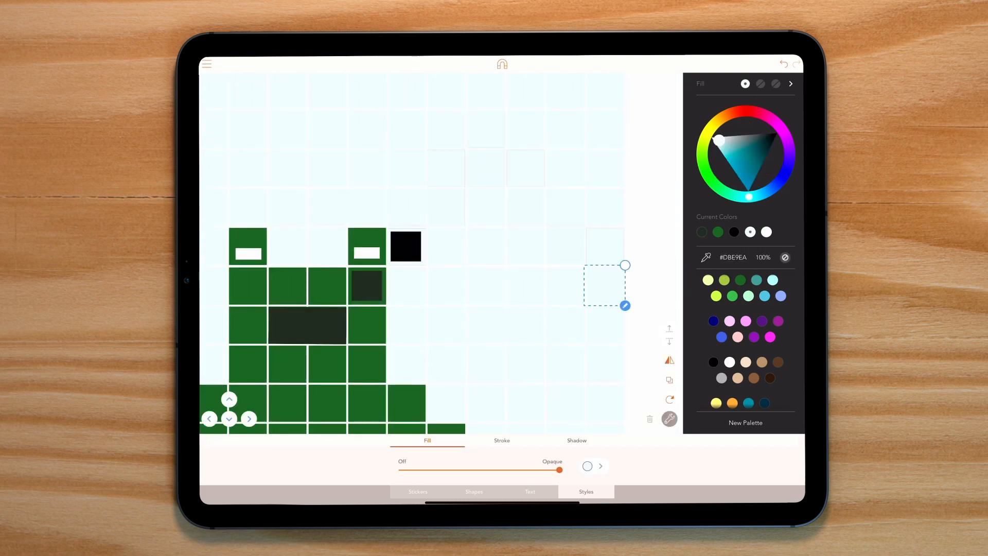
{"action": "left_click", "coordinate": [669, 328]}
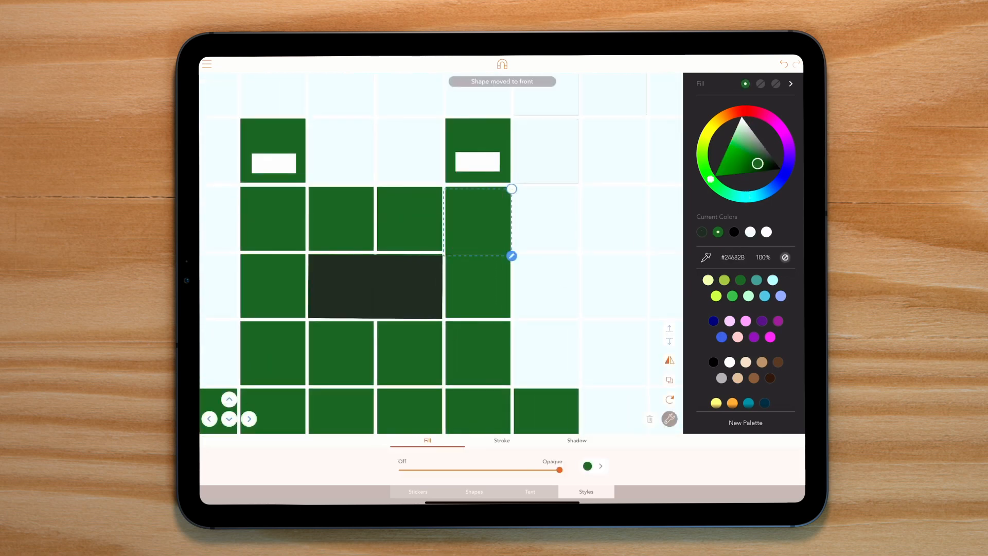
{"action": "left_click", "coordinate": [207, 64]}
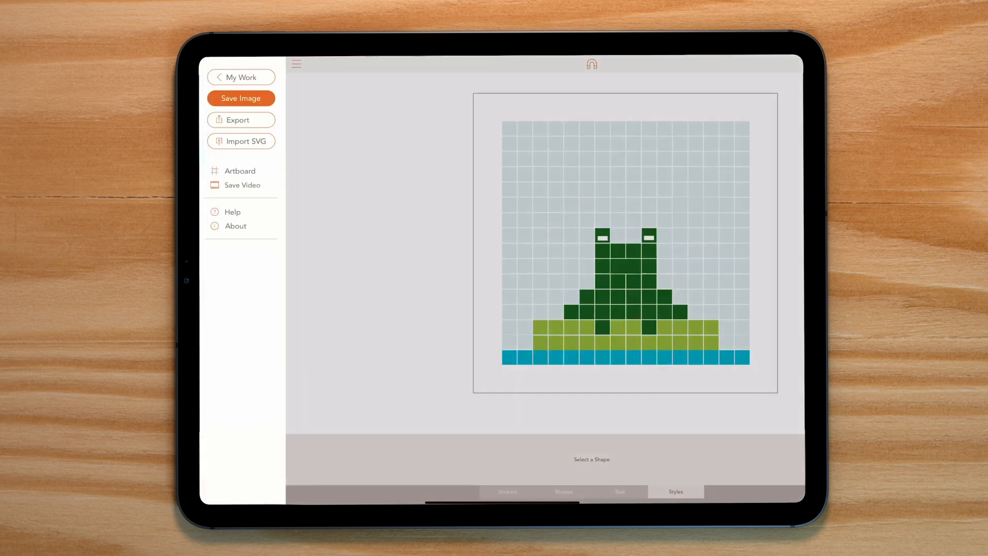
{"action": "left_click", "coordinate": [241, 119]}
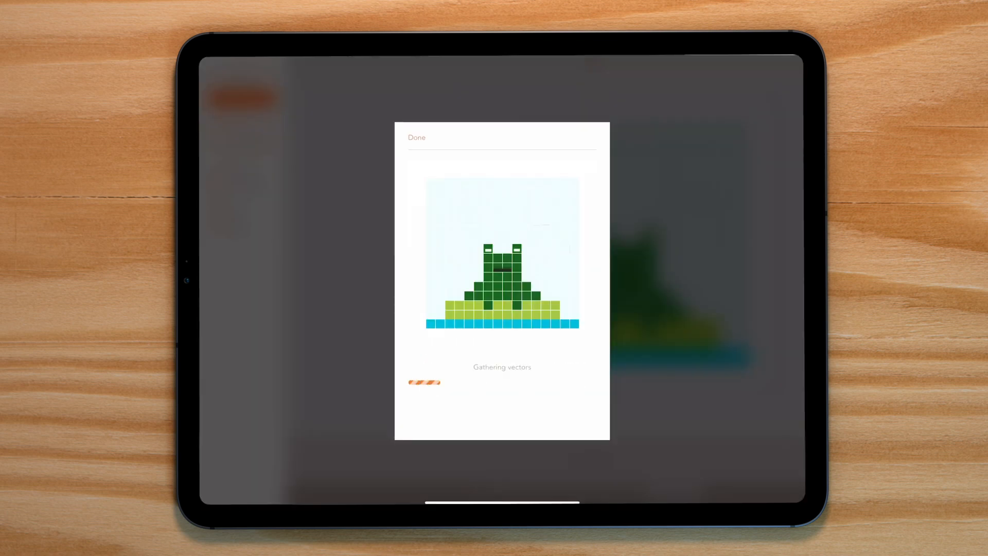